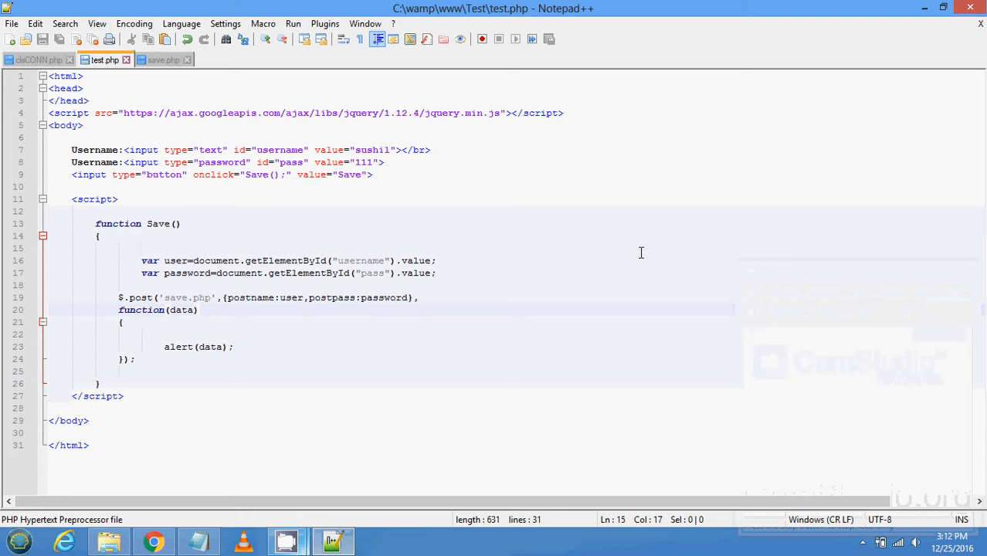
Review test.php's jQuery include and AJAX post code without editing.
left_click(141, 247)
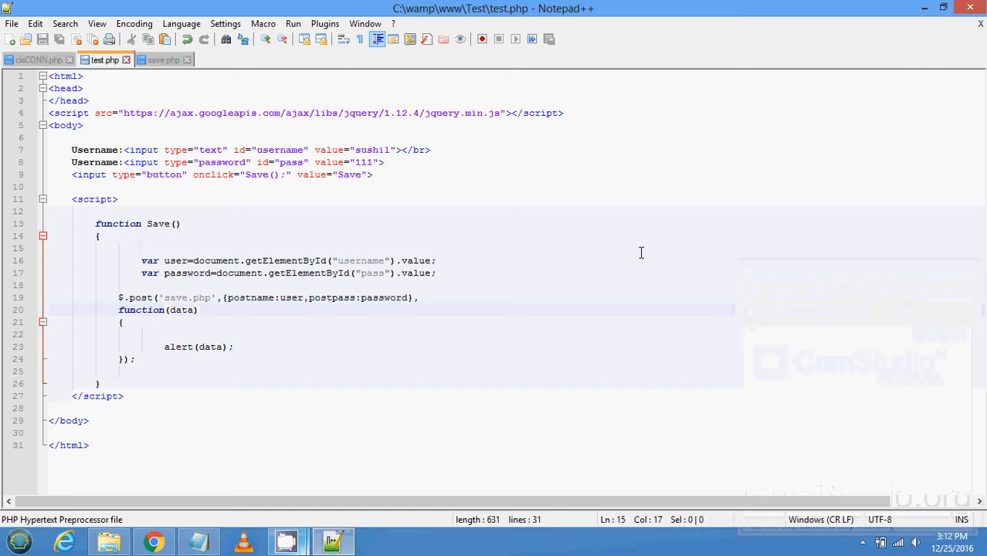
left_click(140, 247)
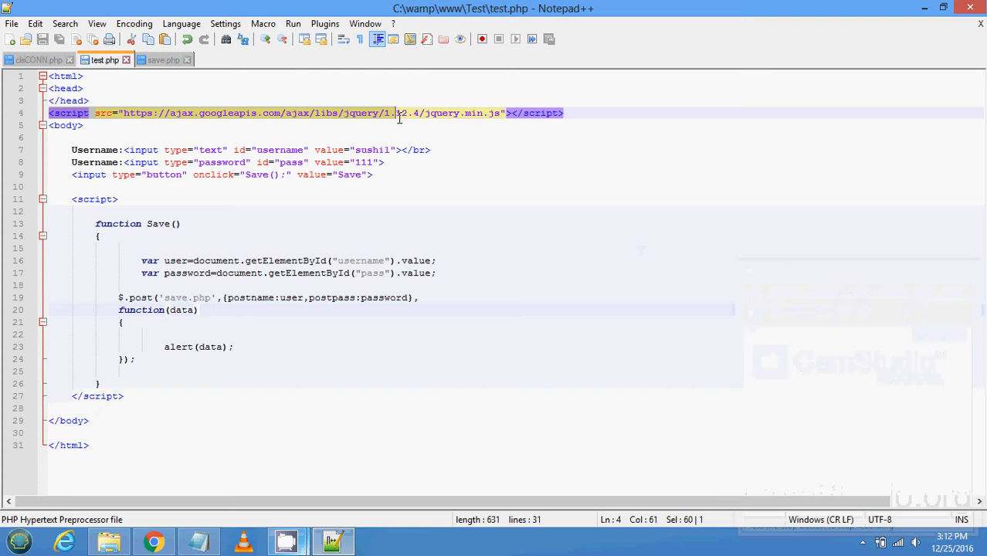
mouse_move(478, 120)
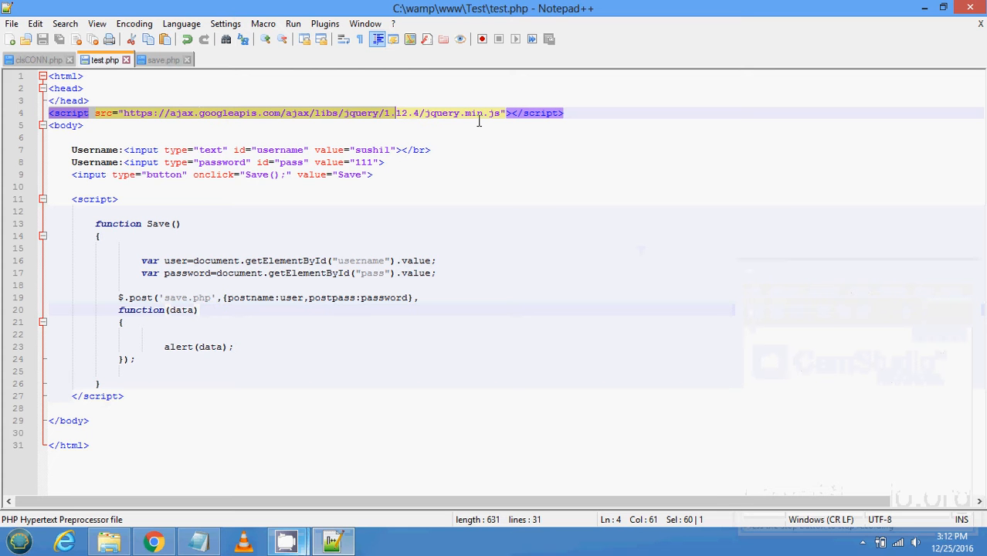
left_click(84, 125)
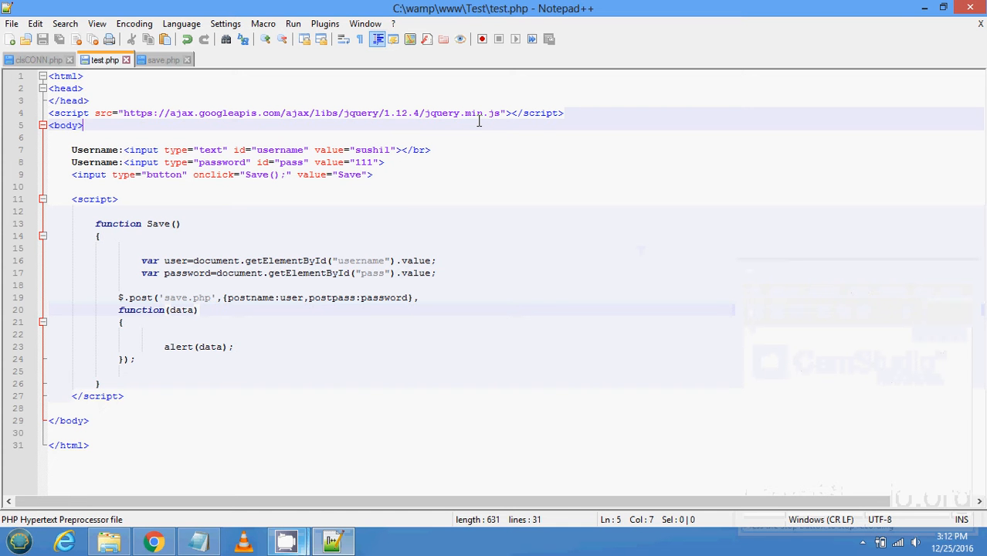
mouse_move(408, 204)
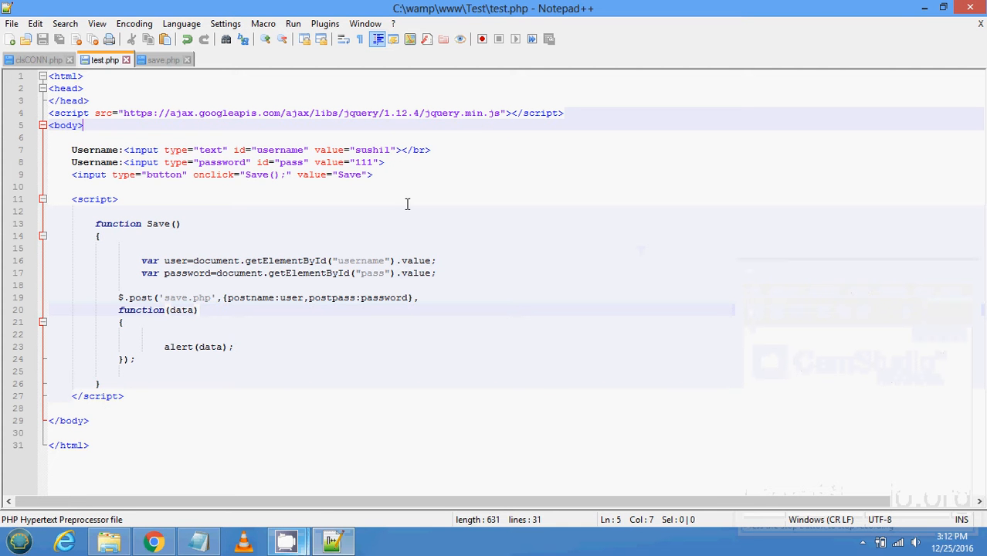
mouse_move(223, 295)
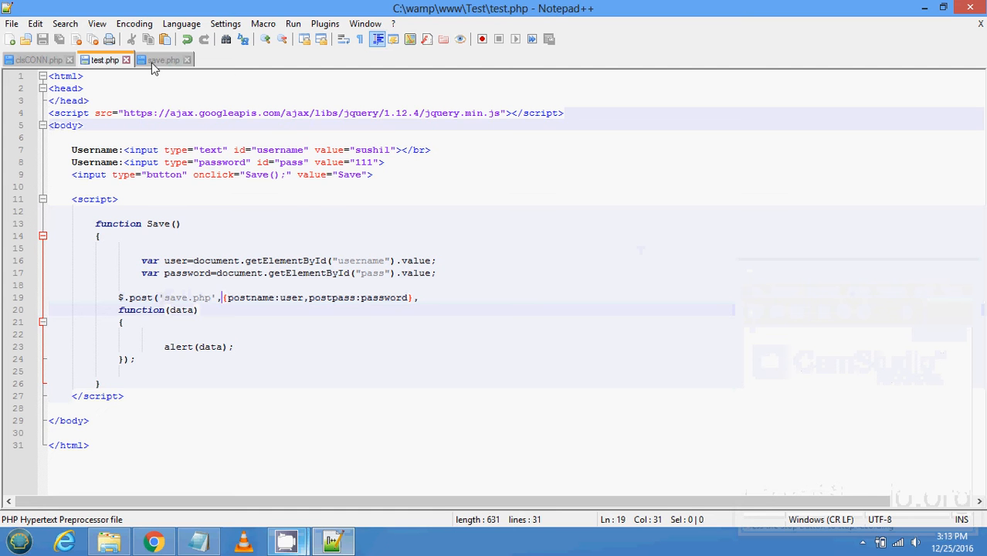
Compare save.php's posted field handling against test.php, ending on save.php.
left_click(163, 59)
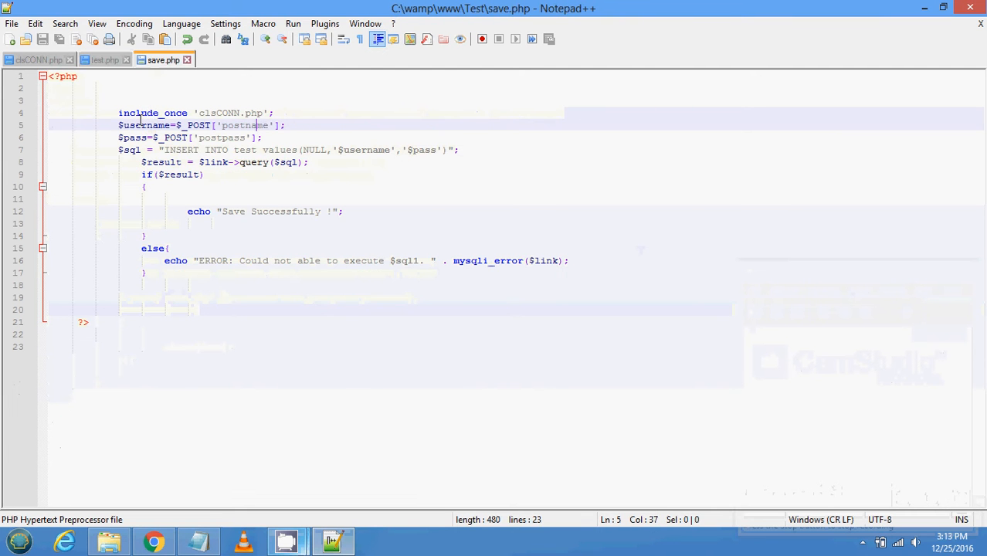
left_click(105, 59)
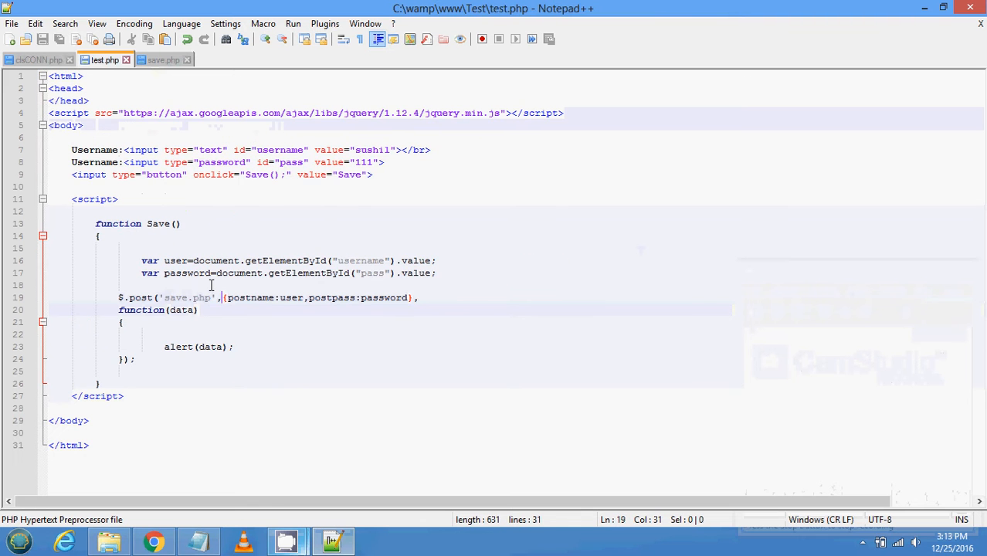
mouse_move(253, 300)
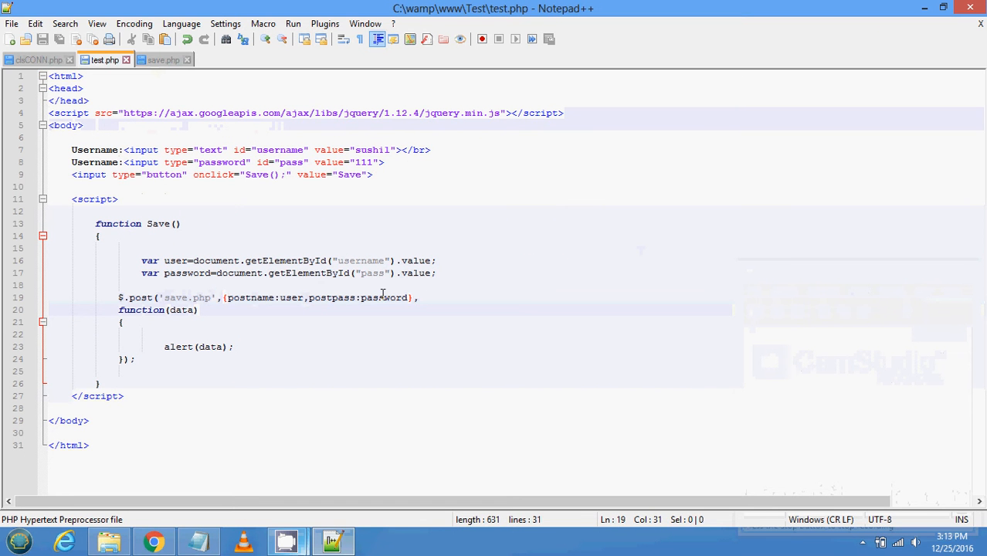
mouse_move(288, 296)
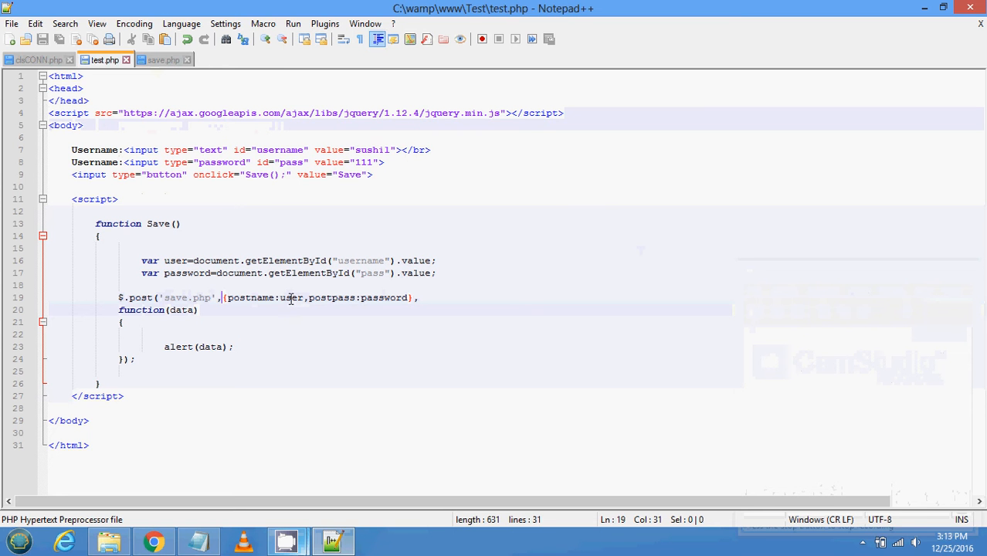
mouse_move(312, 305)
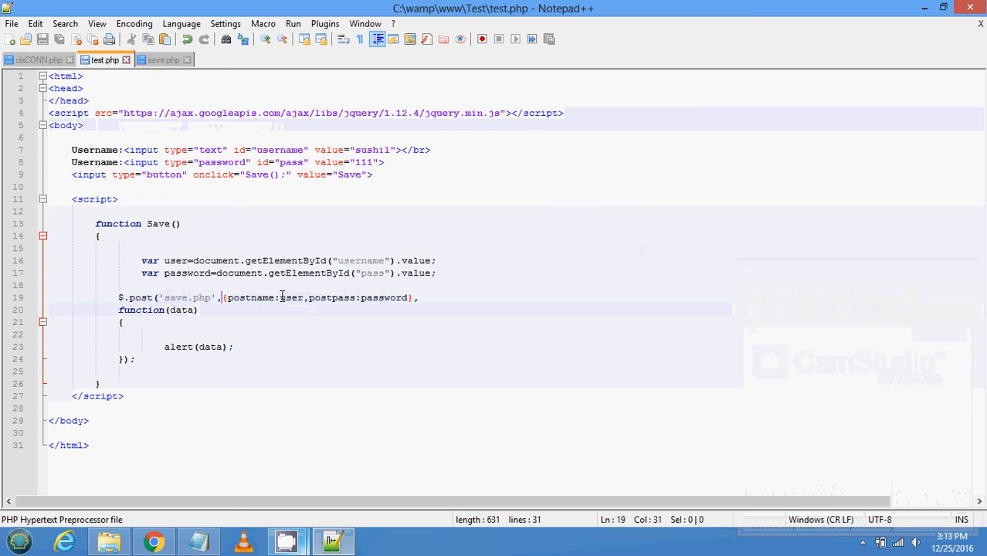
mouse_move(276, 299)
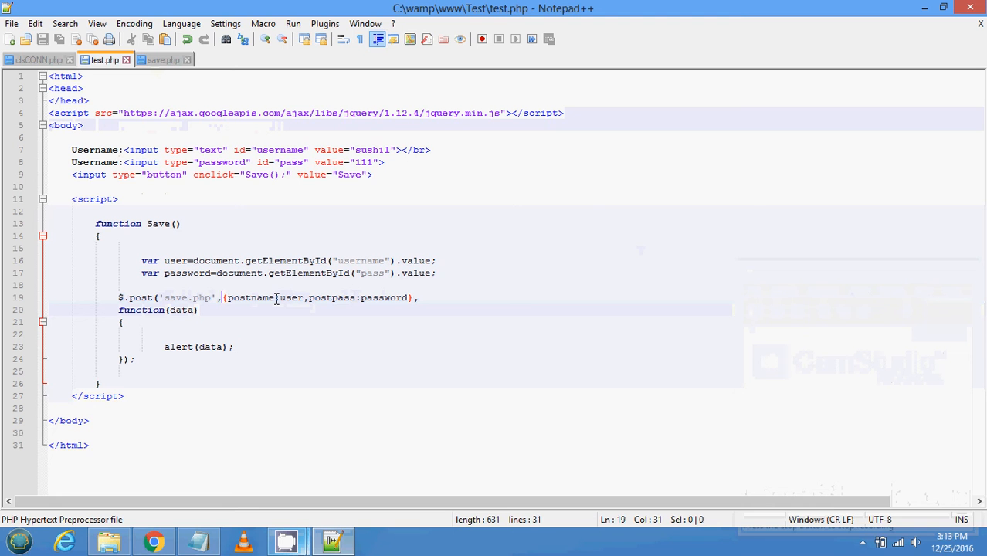
mouse_move(247, 299)
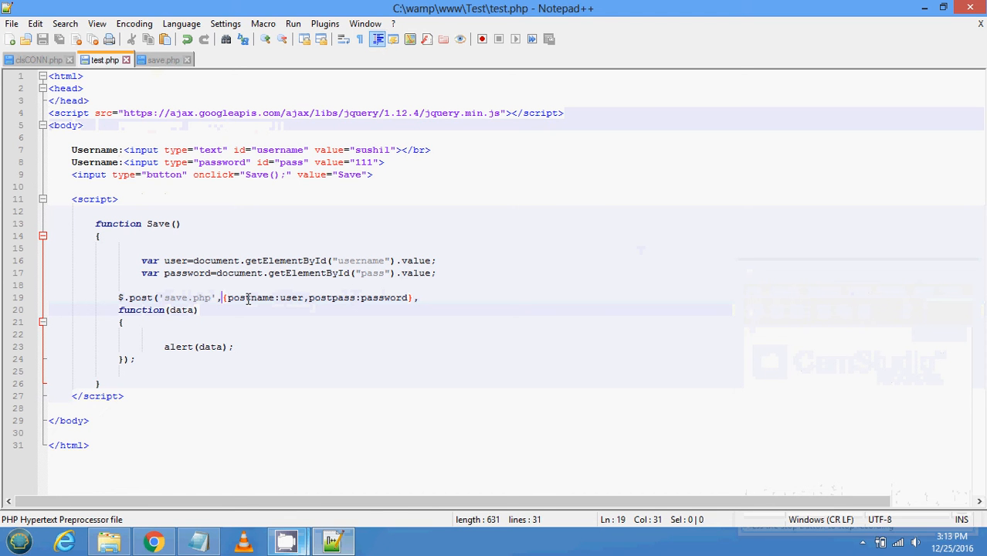
mouse_move(352, 301)
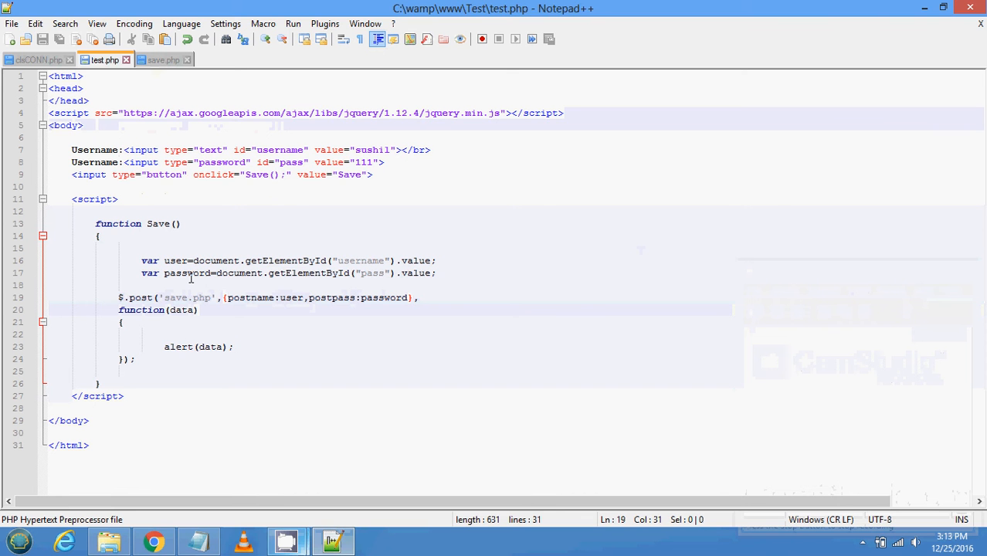
left_click(162, 59)
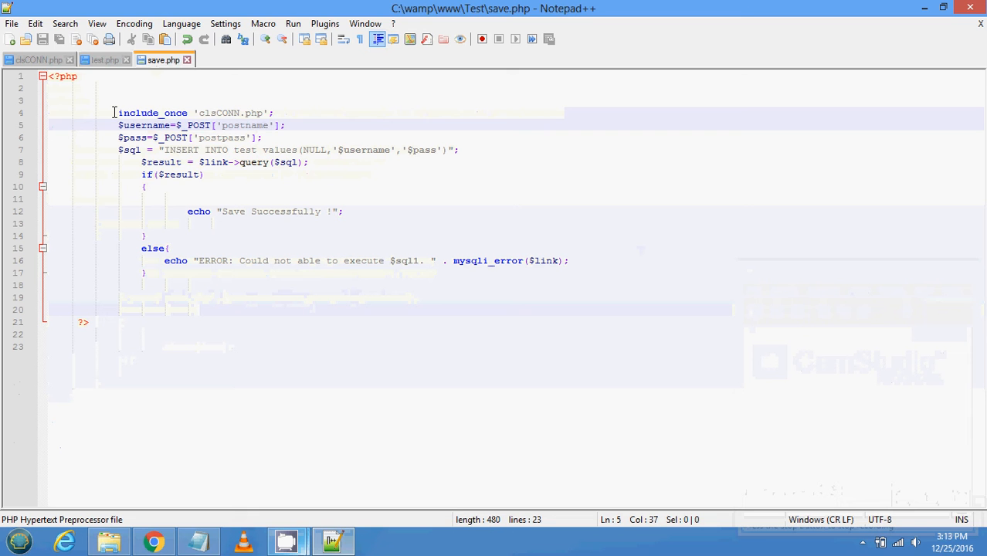
Check clsCONN.php's connection settings, then return through save.php to test.php.
left_click_drag(114, 113, 278, 126)
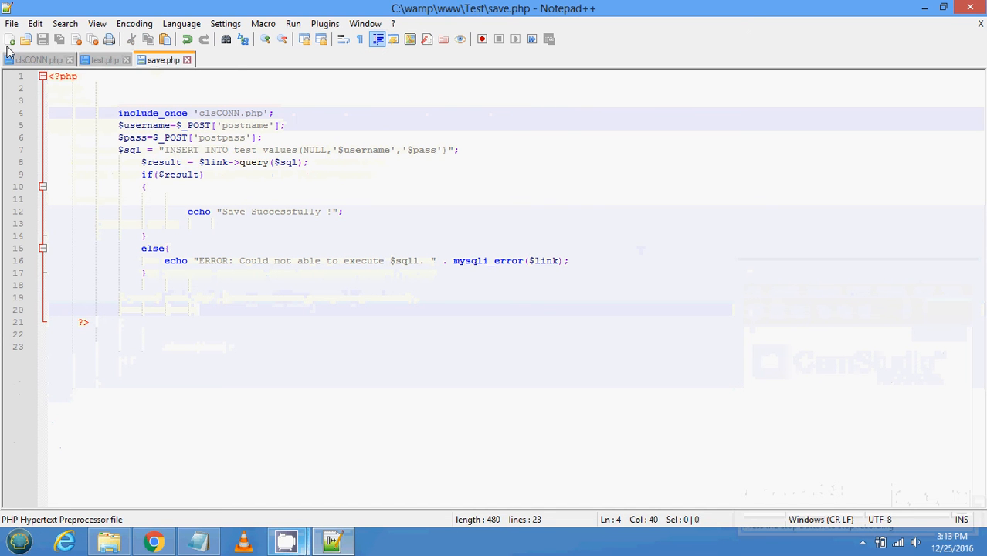
left_click(39, 59)
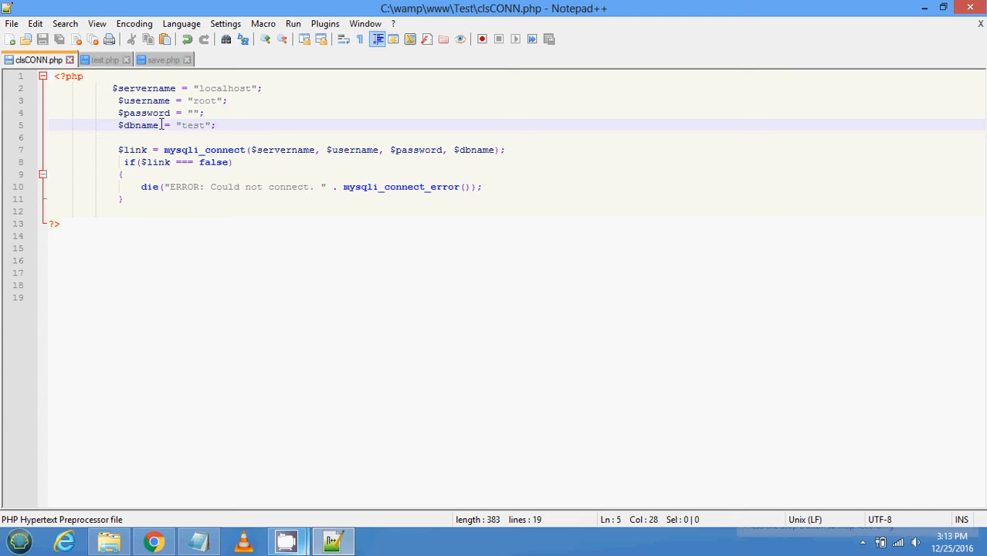
left_click(164, 59)
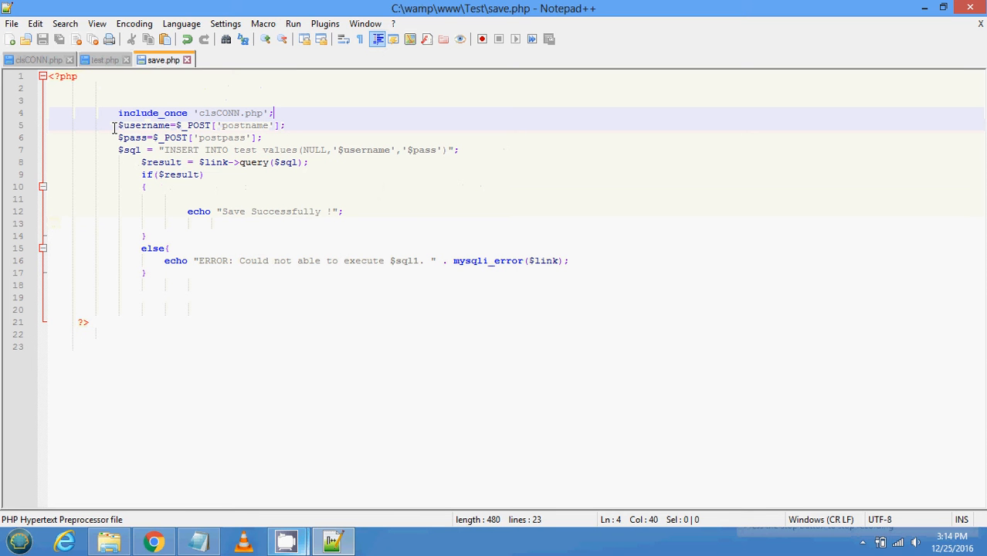
left_click(105, 59)
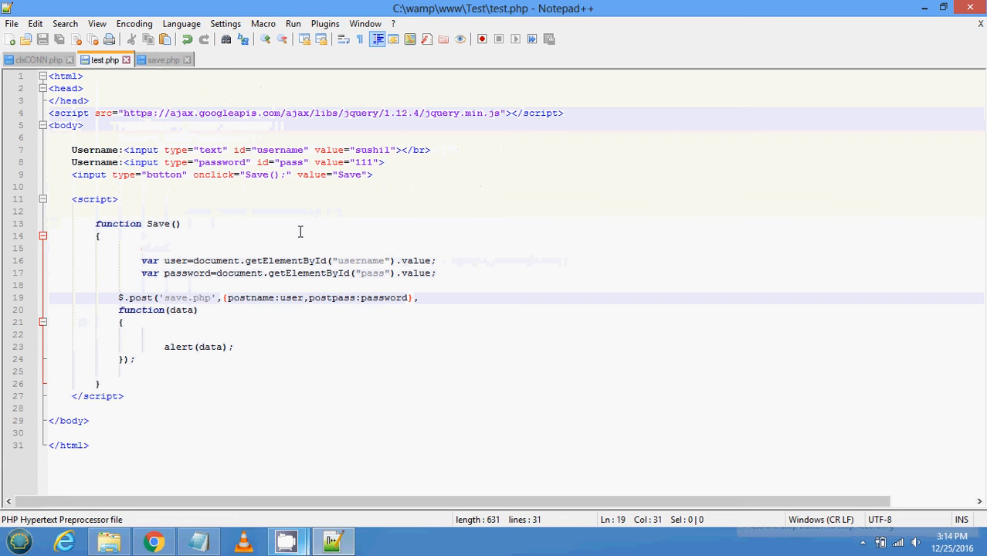
mouse_move(223, 303)
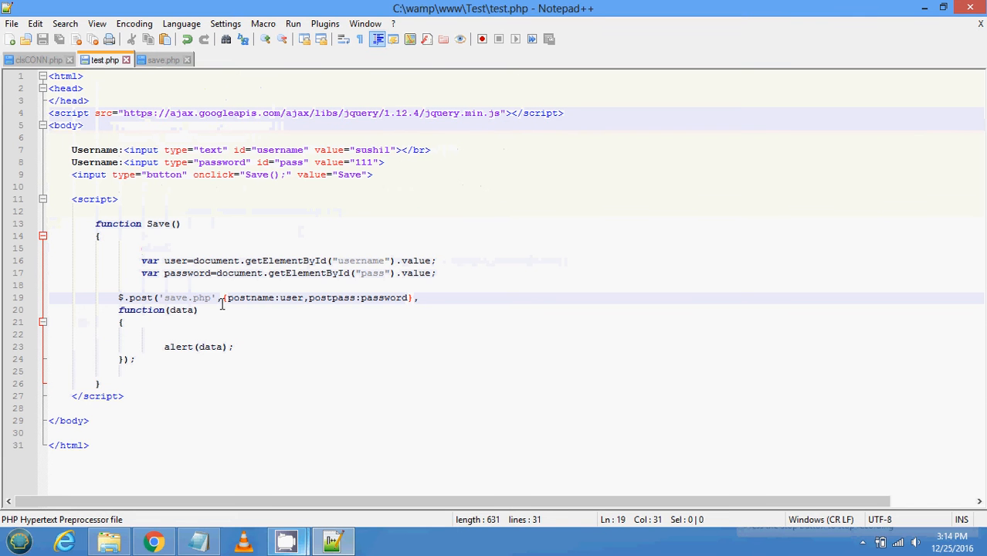
Highlight the postname and postpass keys in test.php, then view save.php.
double_click(249, 297)
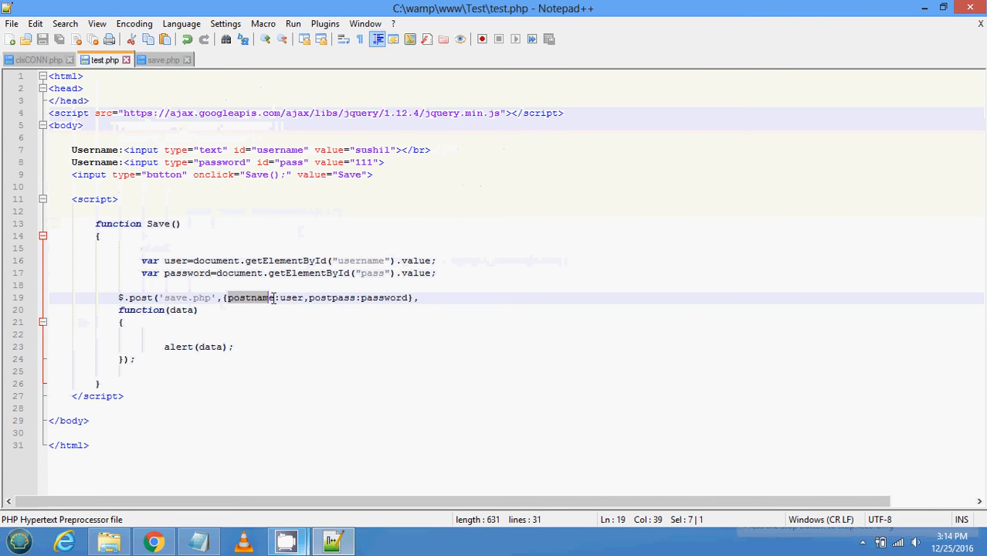
left_click(307, 297)
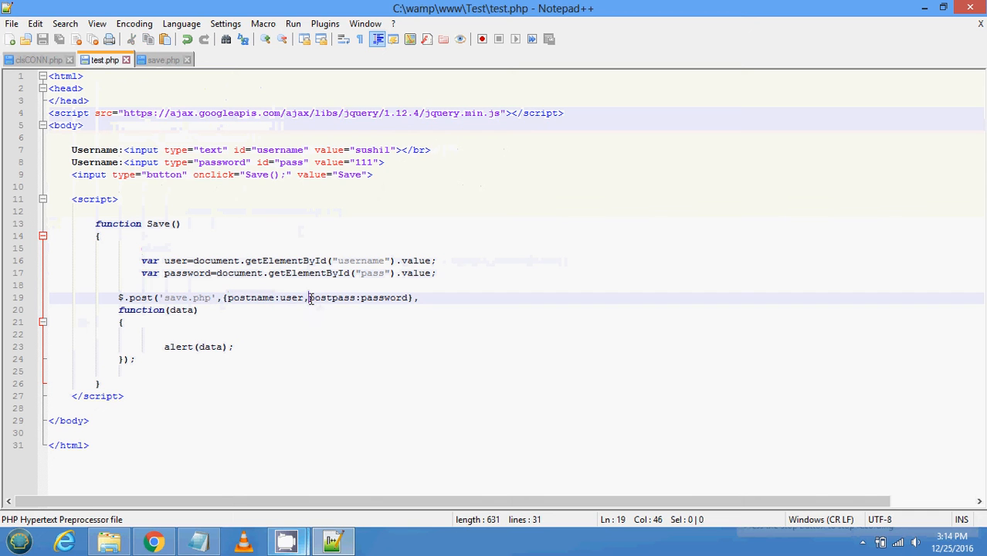
double_click(330, 297)
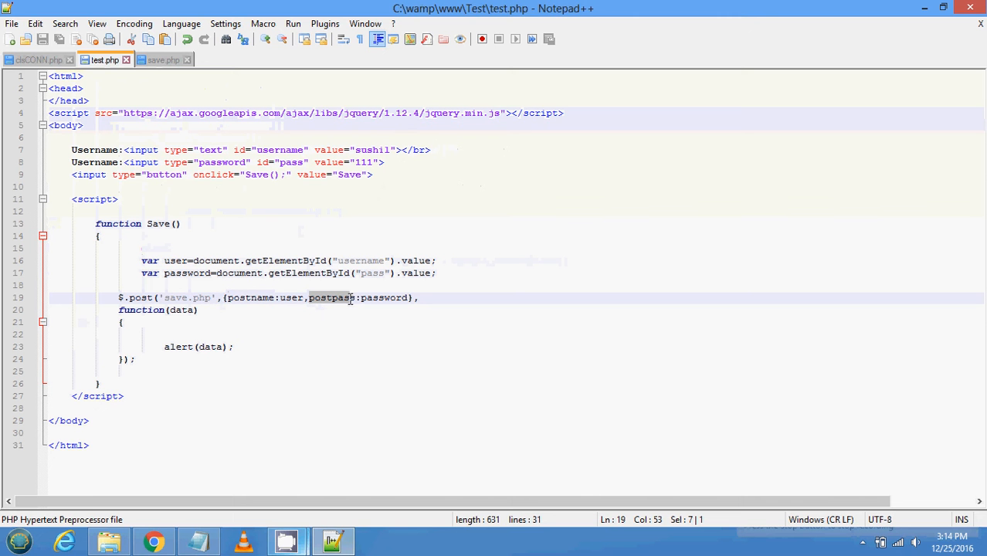
double_click(331, 296)
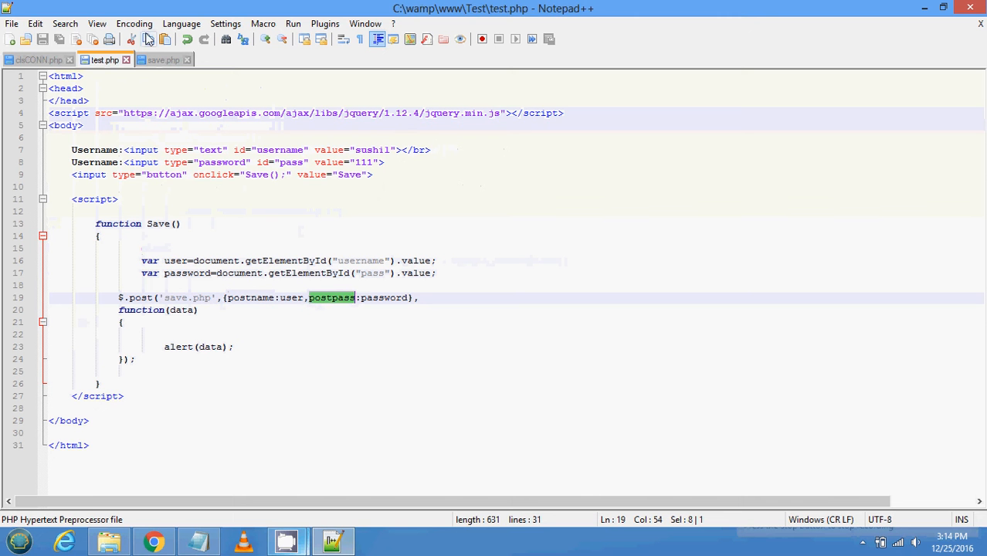
left_click(164, 58)
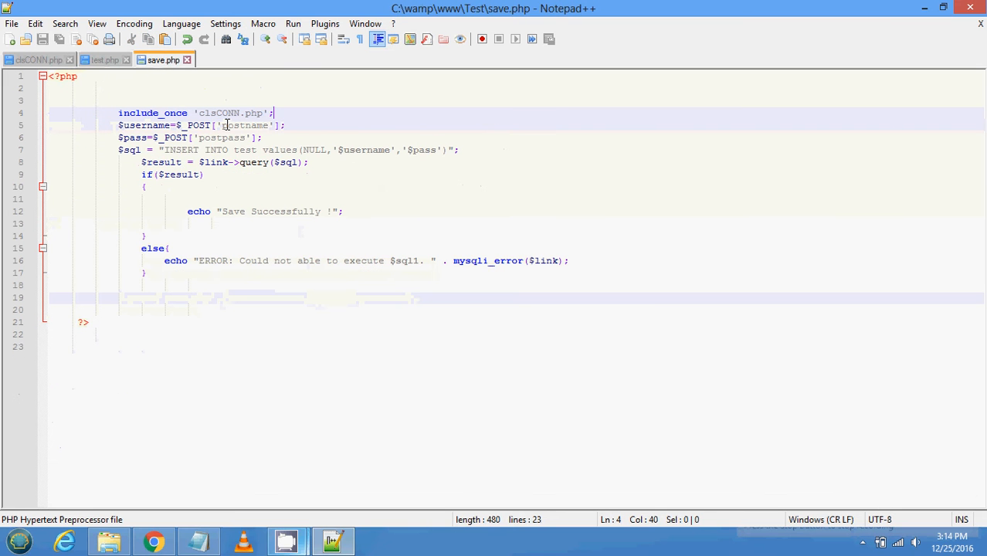
Highlight postname in save.php and inspect the SQL insert statement line.
double_click(244, 125)
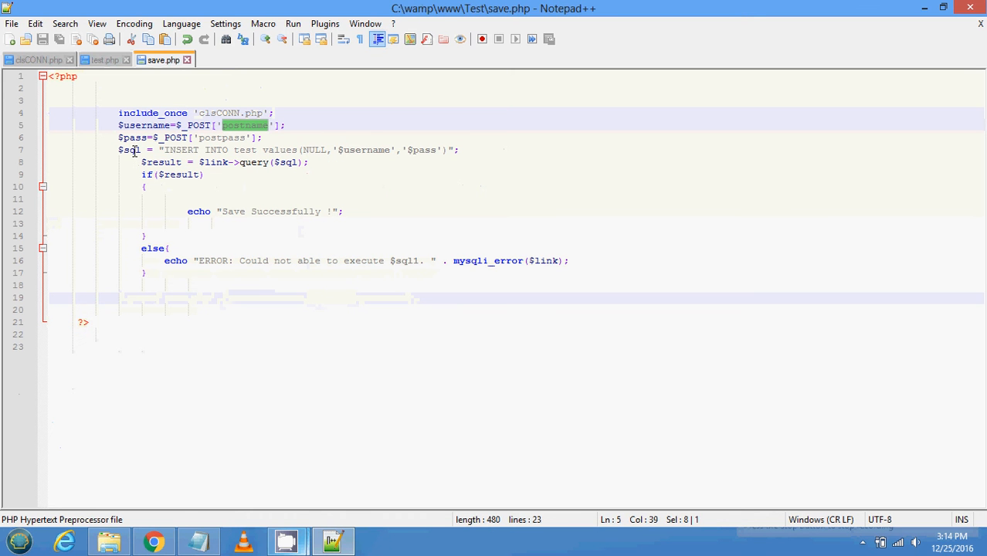
left_click(136, 149)
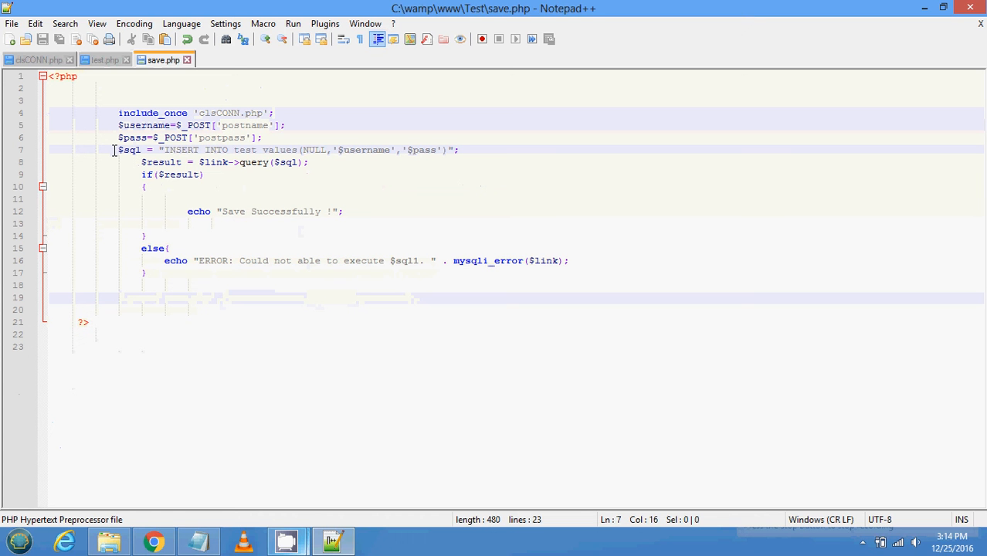
mouse_move(225, 150)
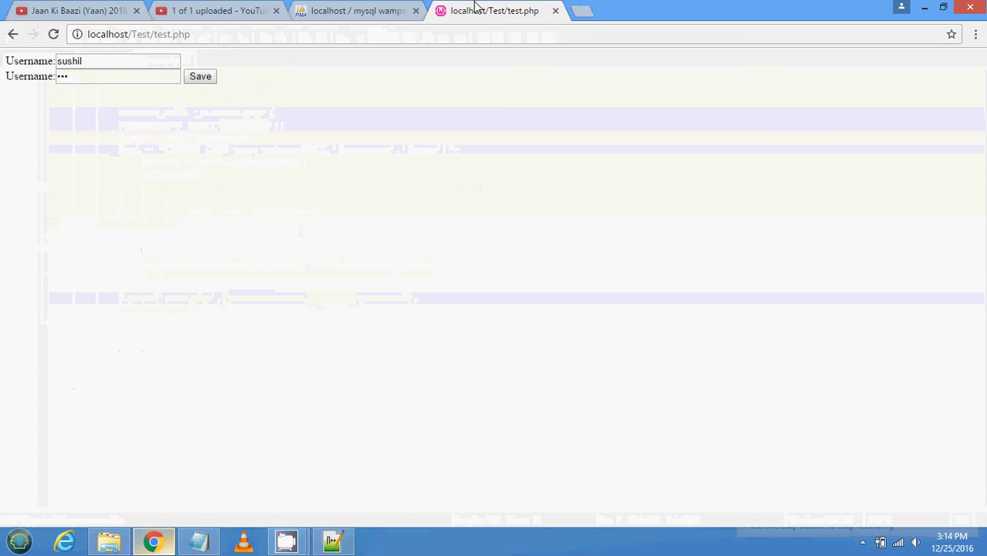
List the test table's columns (id, password, username) in phpMyAdmin, then return to the editor.
left_click(355, 9)
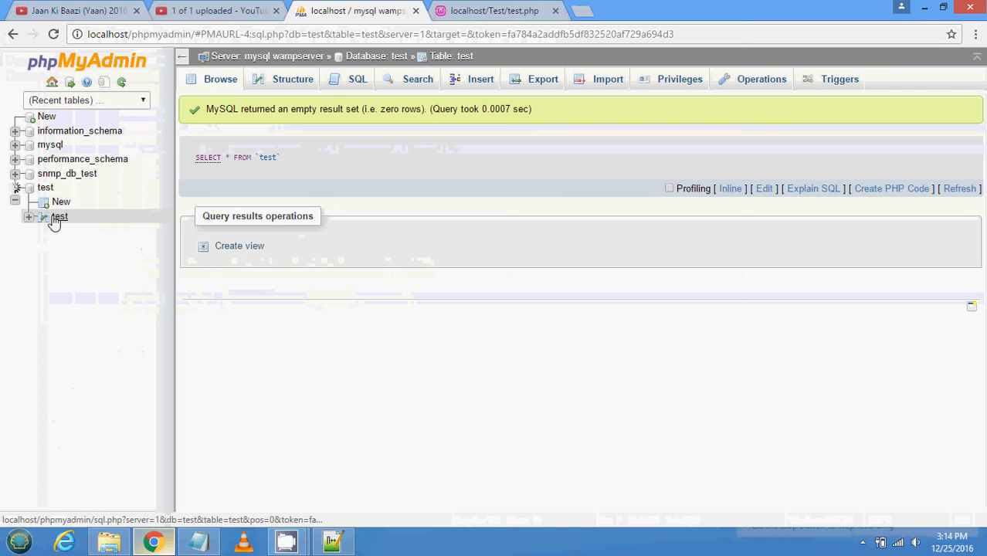
left_click(28, 216)
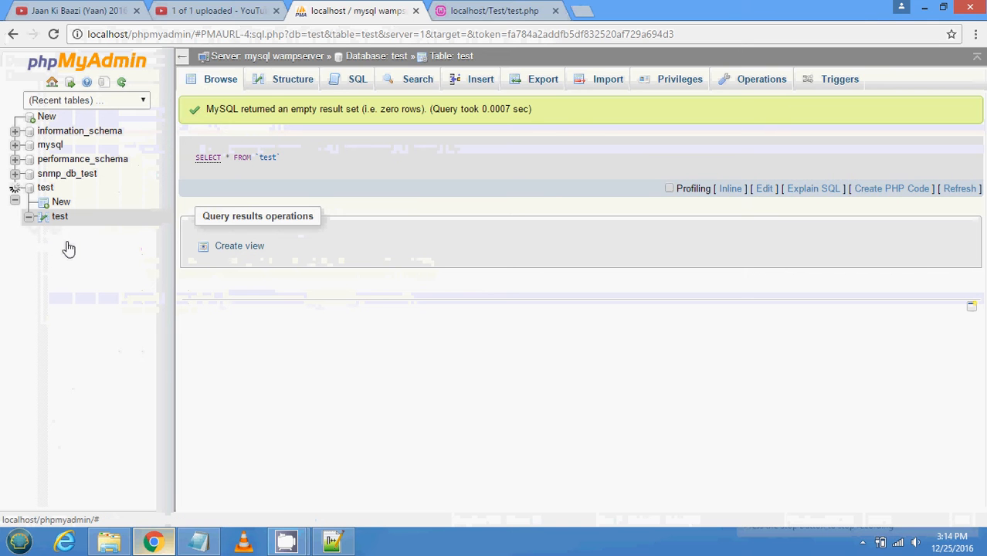
left_click(28, 217)
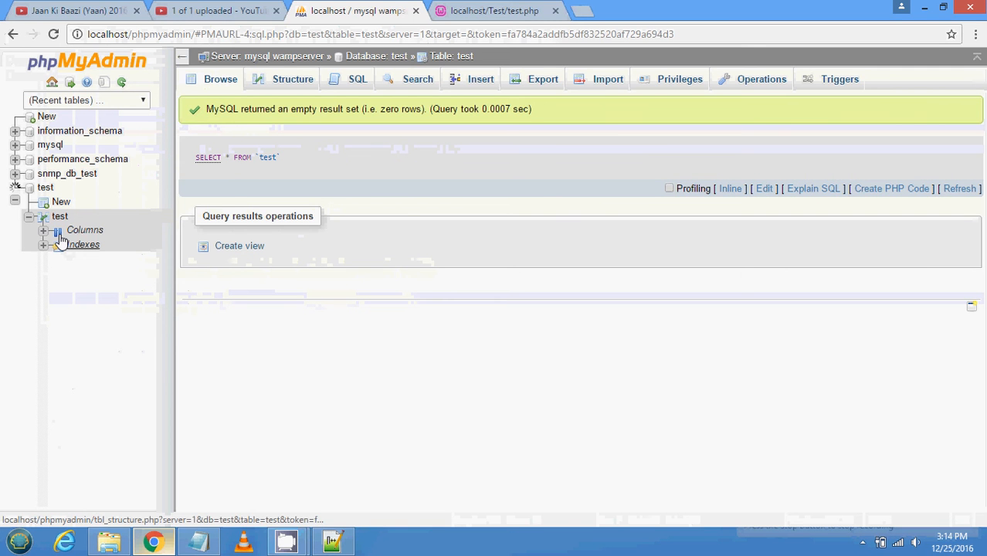
left_click(43, 229)
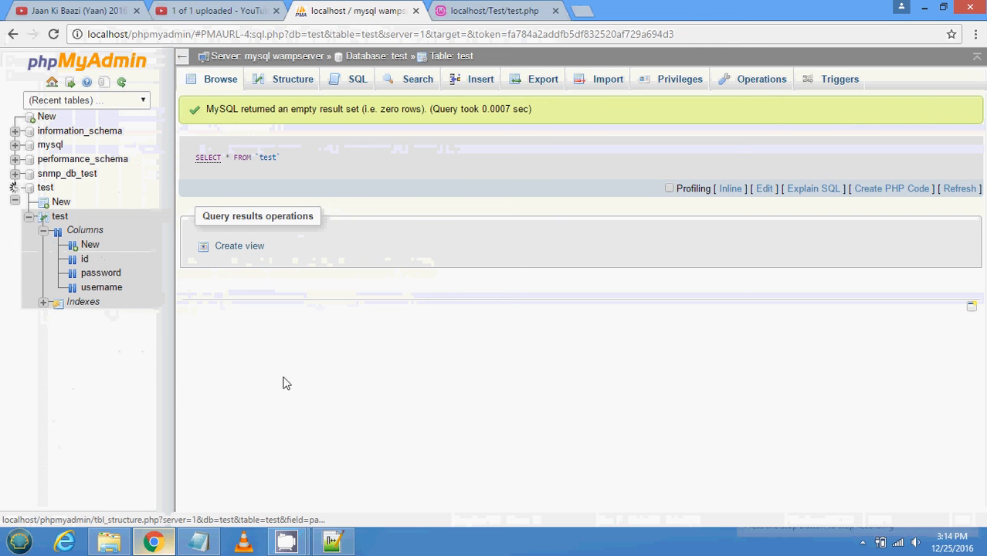
left_click(333, 541)
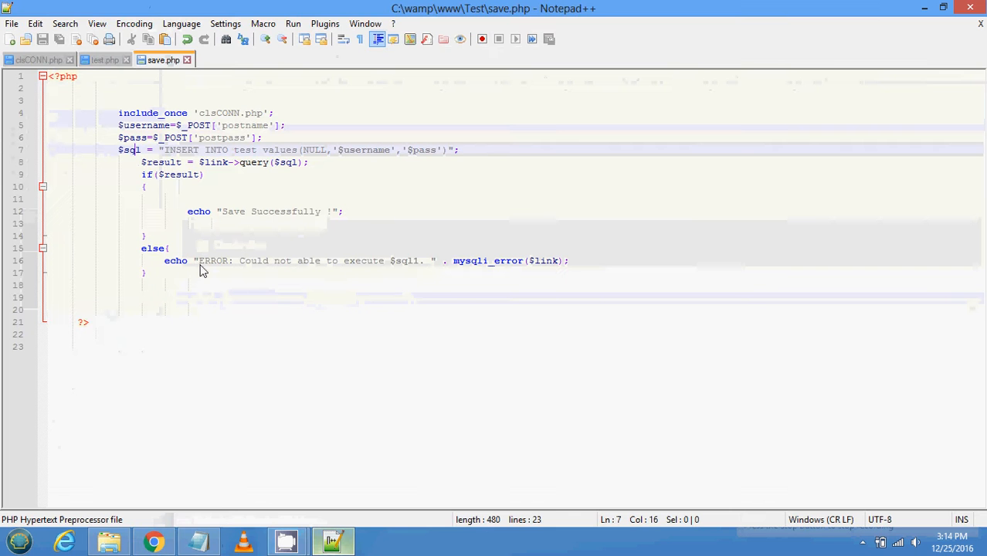
mouse_move(355, 154)
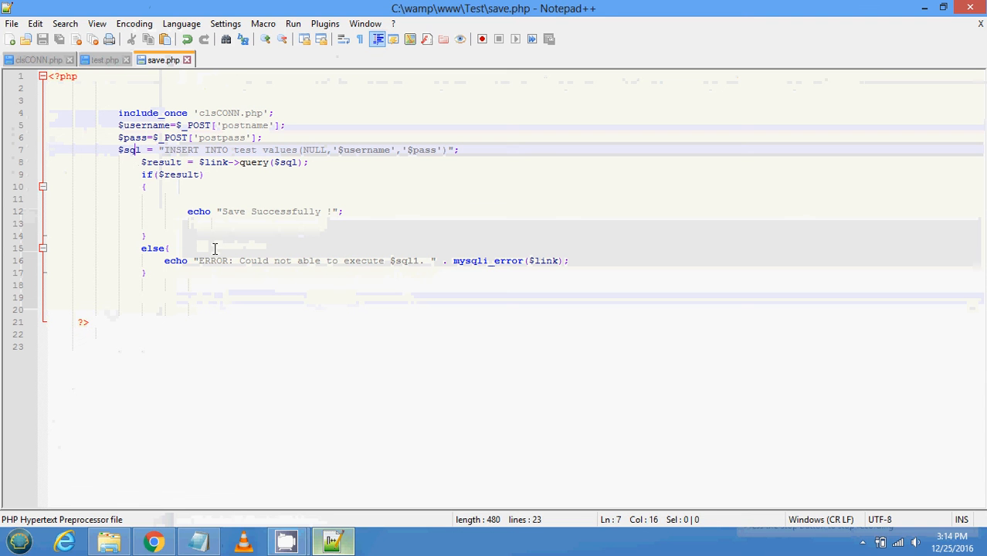
Review save.php's success and error branches against test.php's AJAX call.
left_click(263, 220)
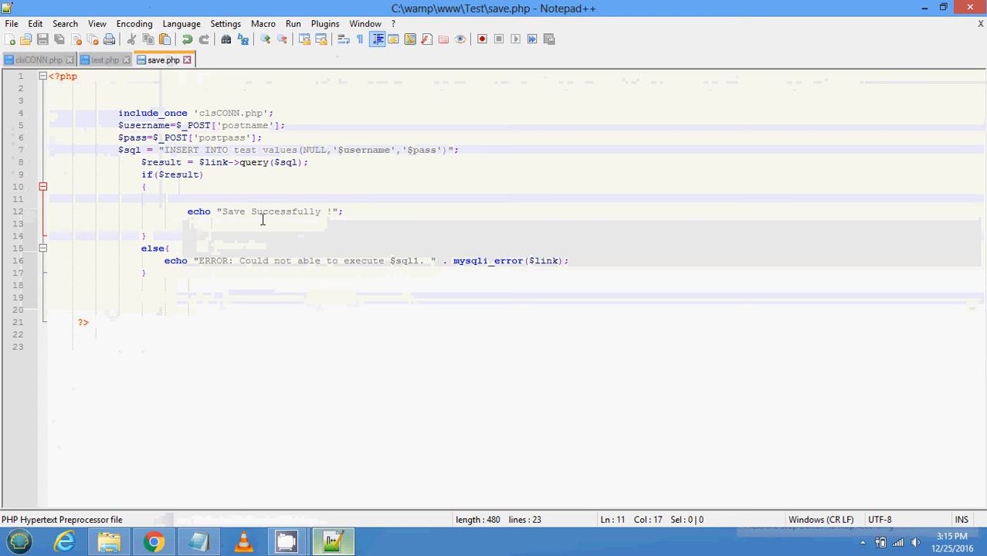
mouse_move(259, 244)
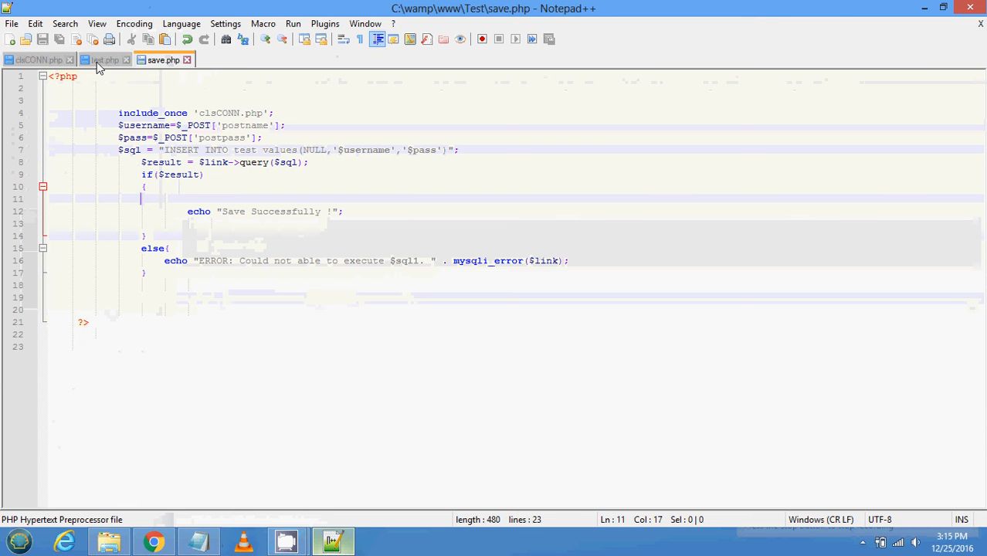
left_click(106, 59)
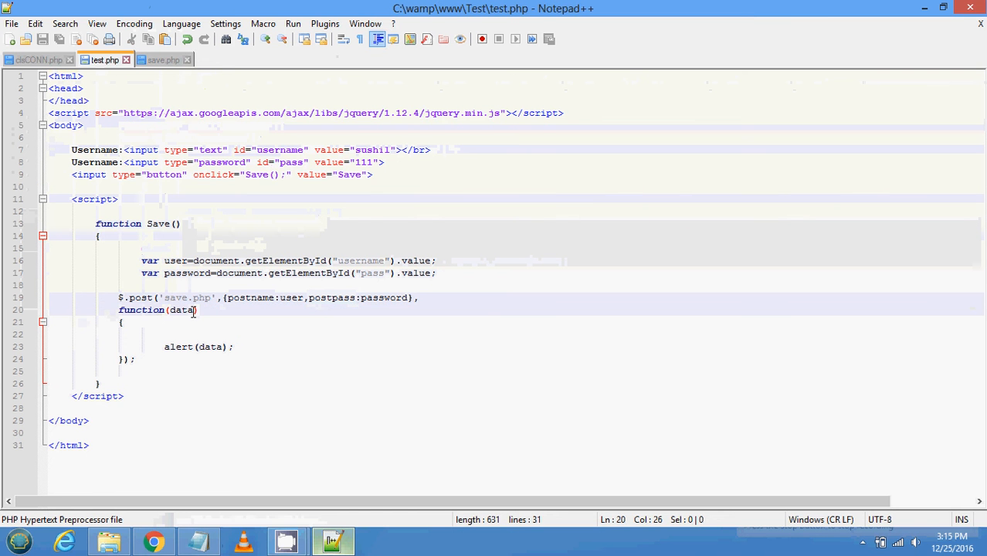
left_click(164, 59)
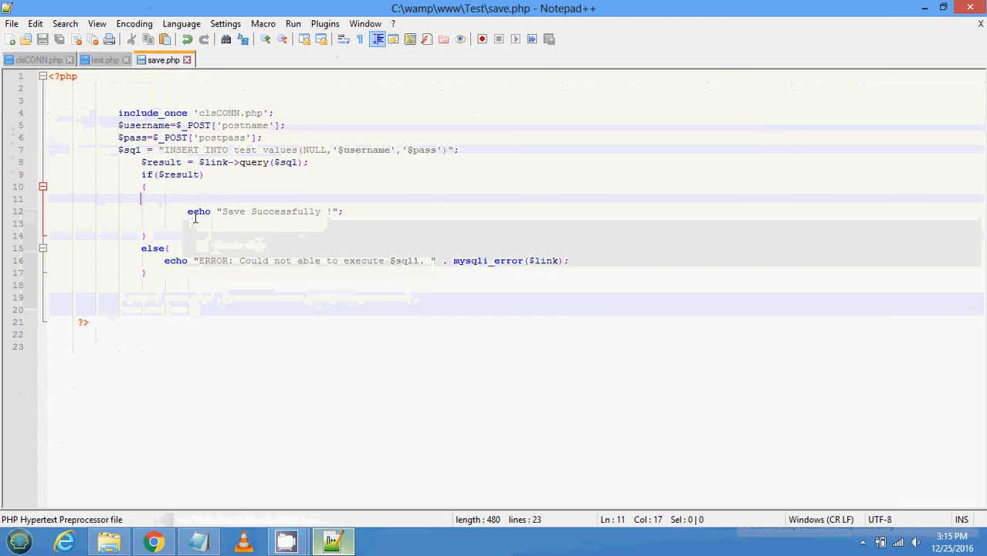
mouse_move(266, 217)
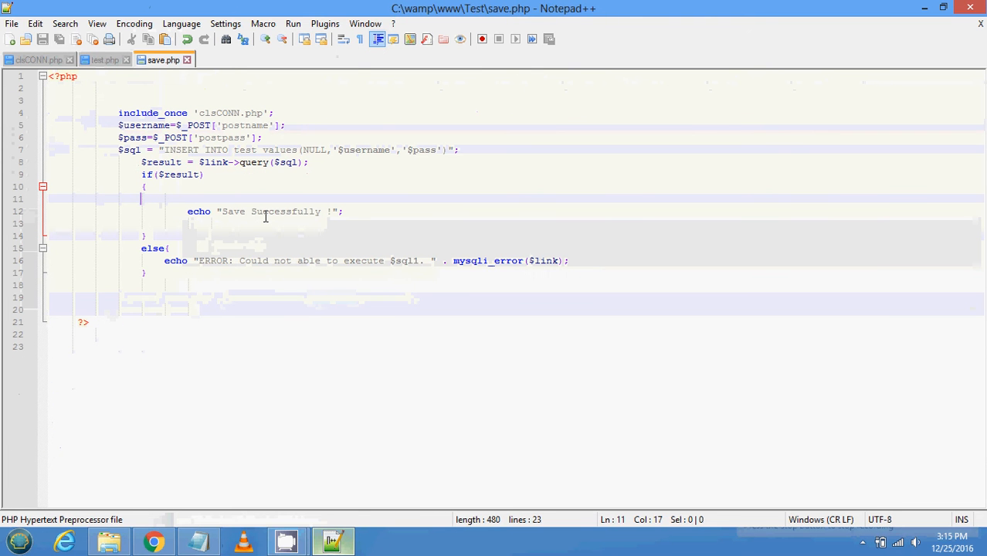
left_click(146, 272)
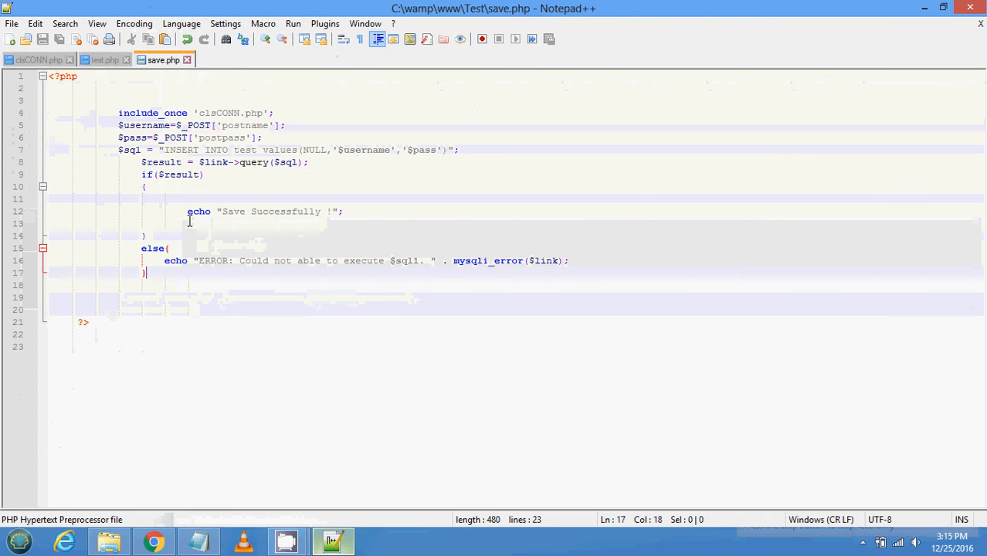
left_click(105, 59)
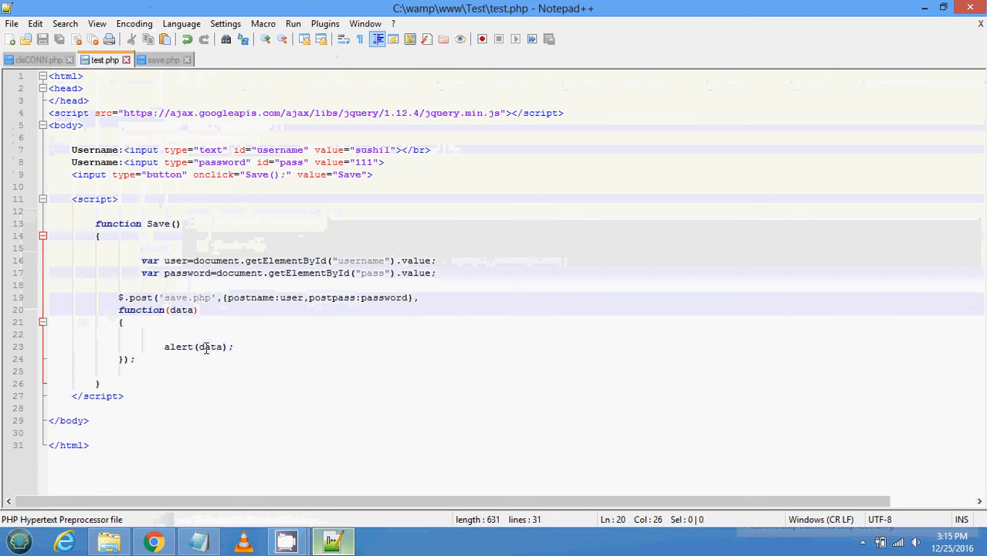
mouse_move(164, 58)
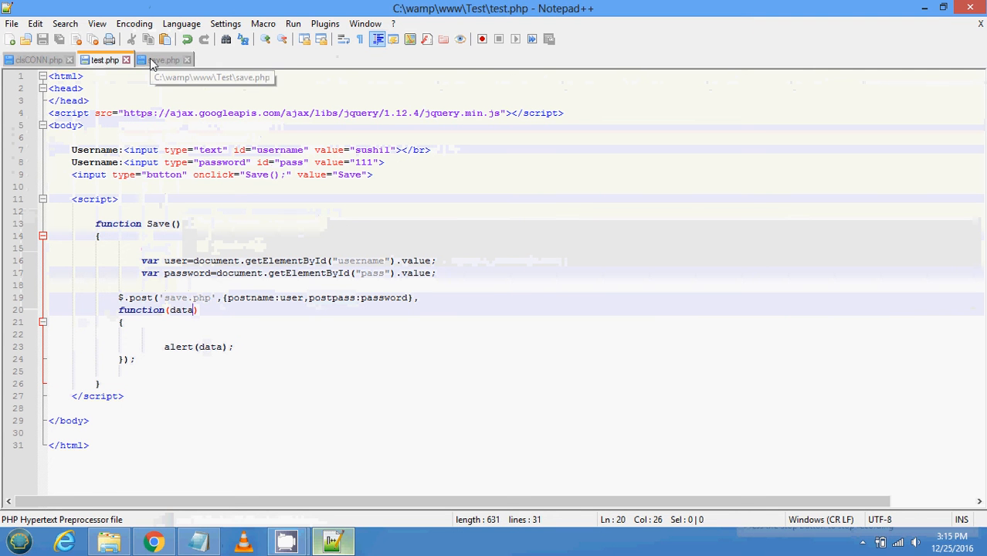
left_click(163, 59)
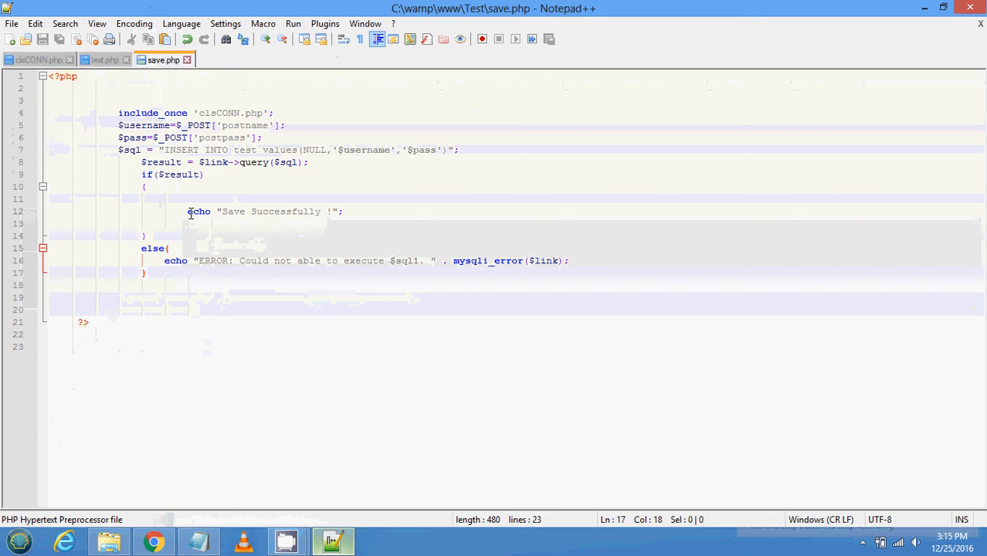
left_click(105, 58)
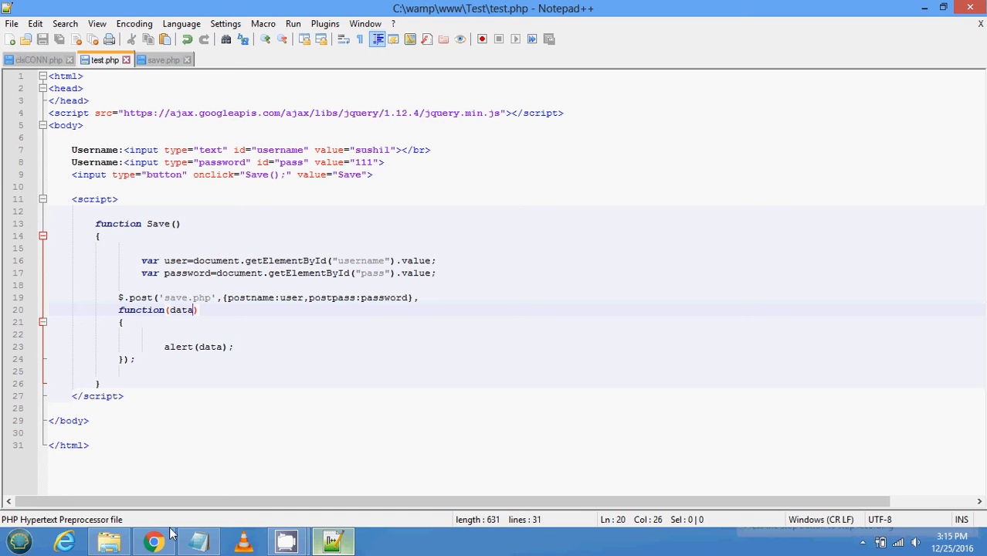
Bring up the localhost/Test/test.php form page in Chrome.
left_click(153, 541)
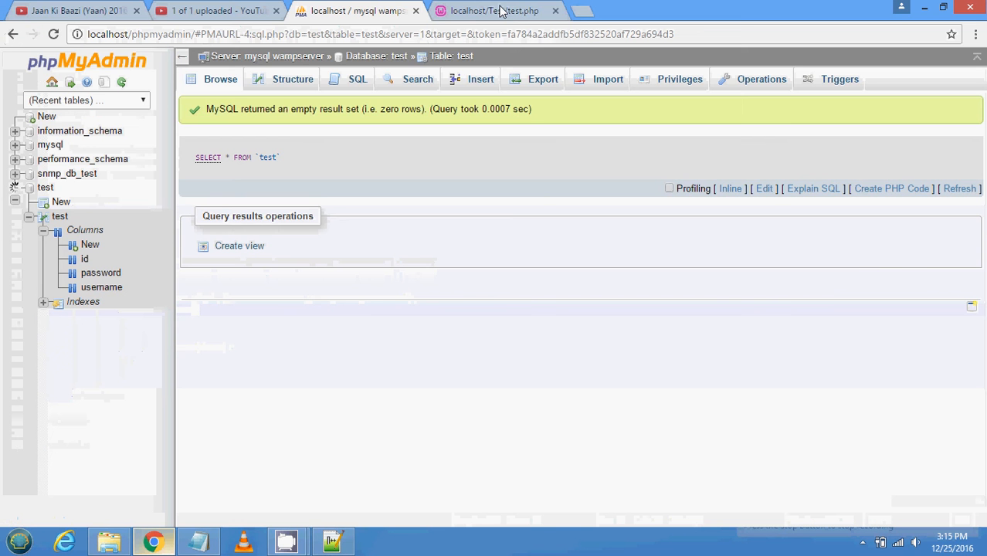
left_click(495, 9)
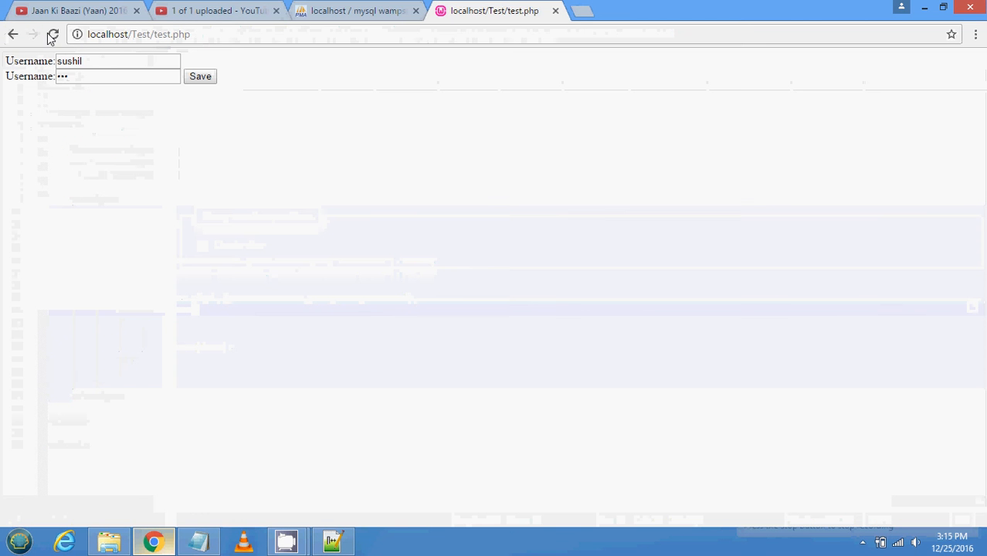